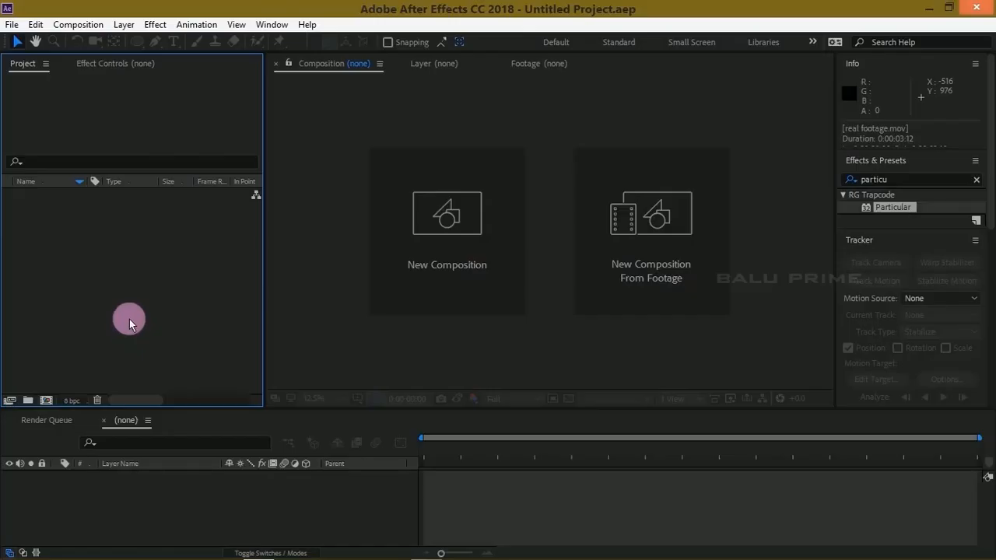
mouse_move(165, 336)
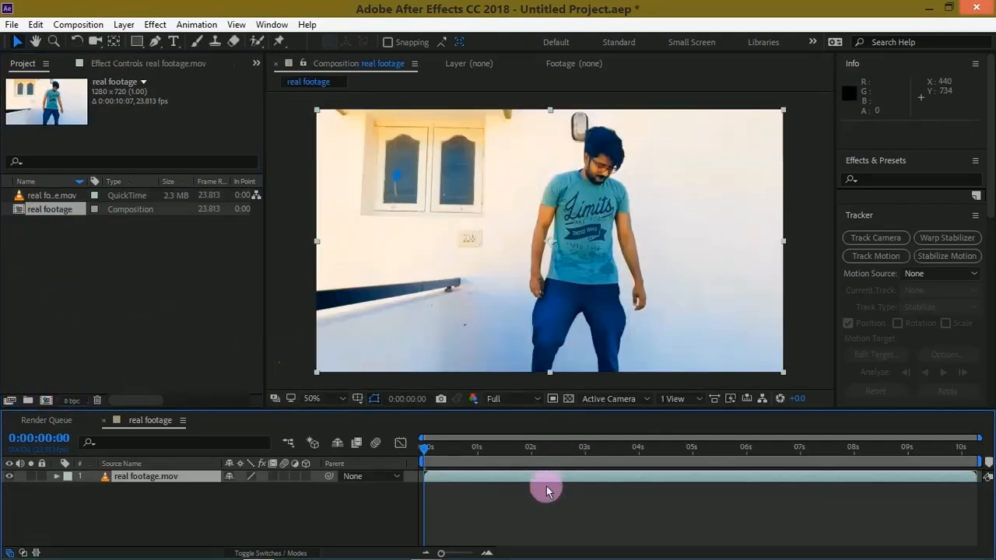
Lower the Composition viewer resolution from the dropdown to Quarter
left_click(514, 399)
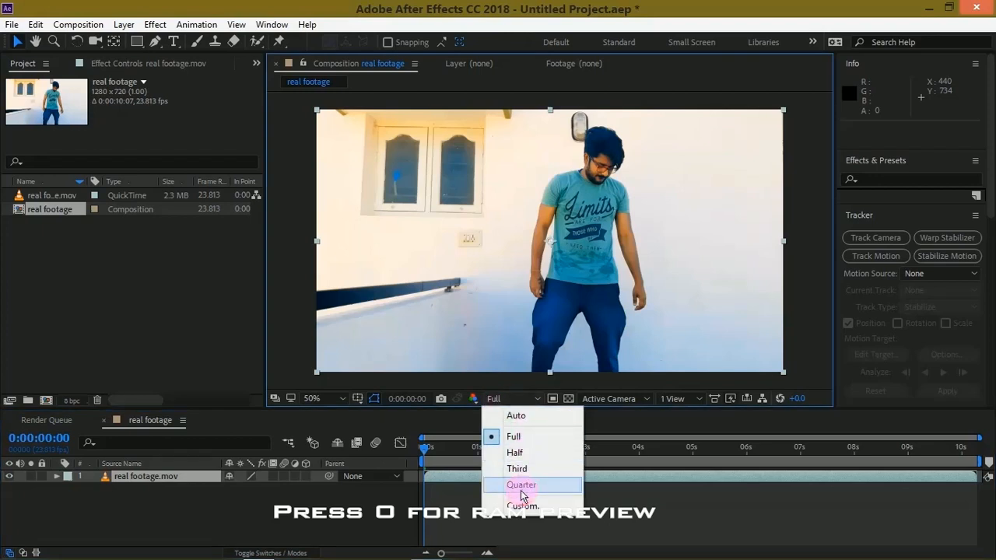
left_click(521, 486)
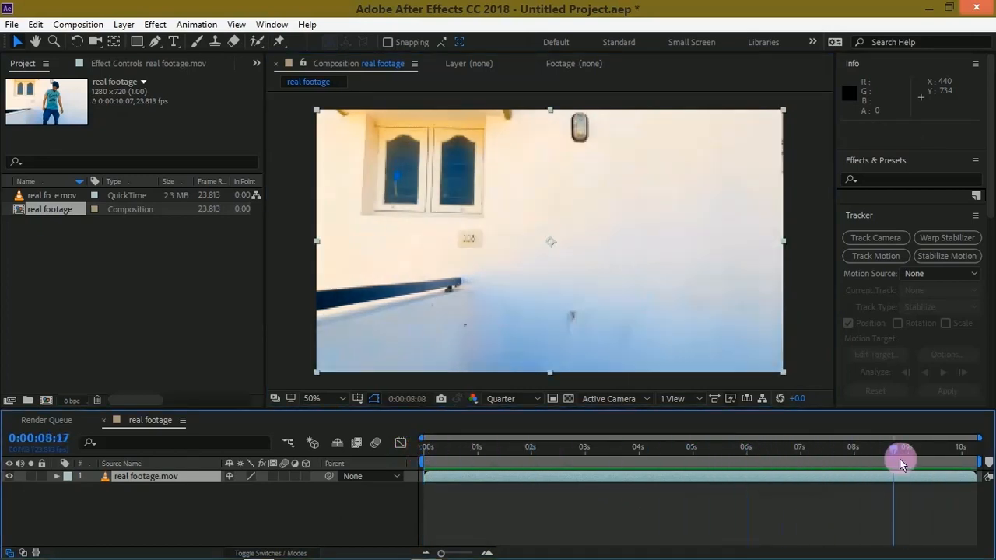
Scrub to an empty-wall frame, freeze it as the BG layer, and place the footage above it
left_click_drag(901, 459, 915, 459)
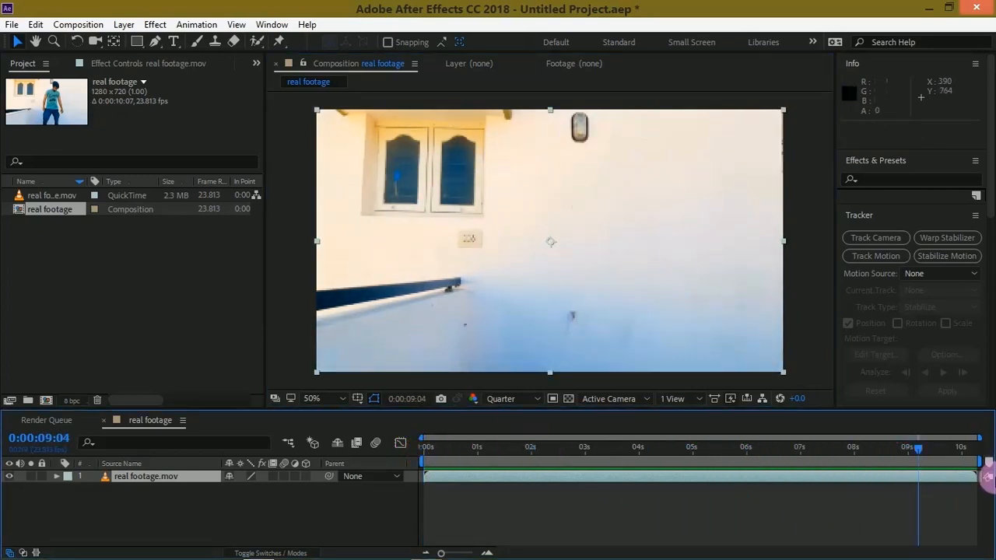
left_click(881, 447)
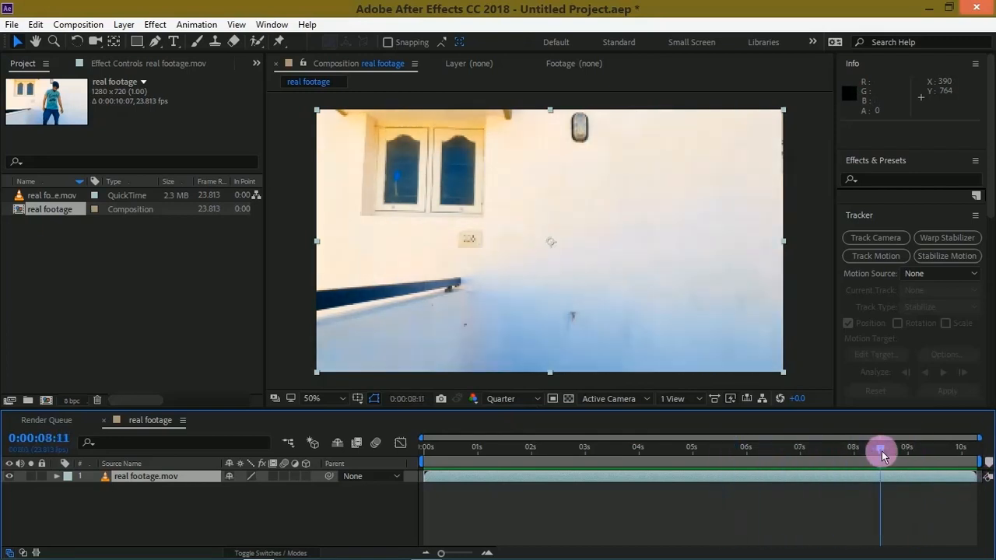
left_click_drag(881, 455, 943, 480)
type("BG")
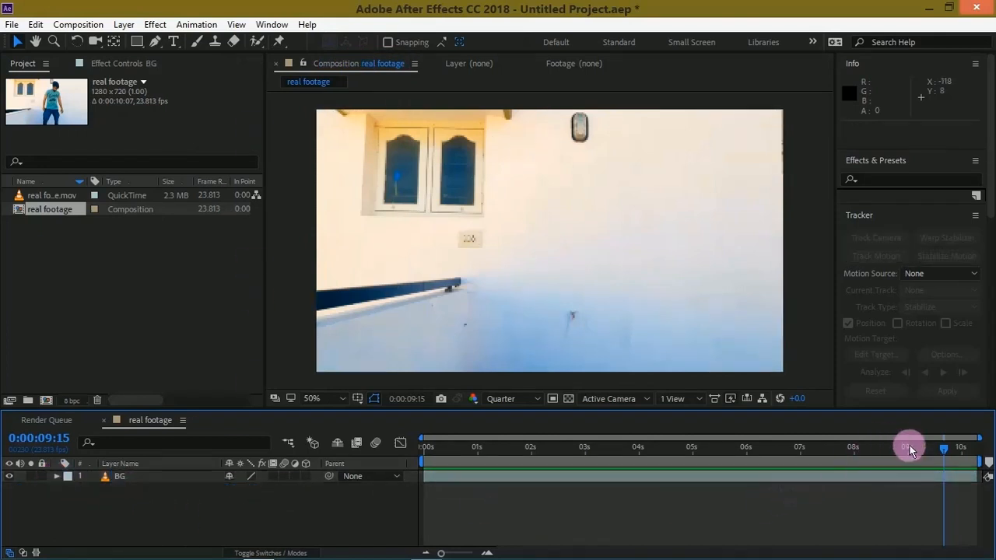
left_click_drag(909, 446, 638, 447)
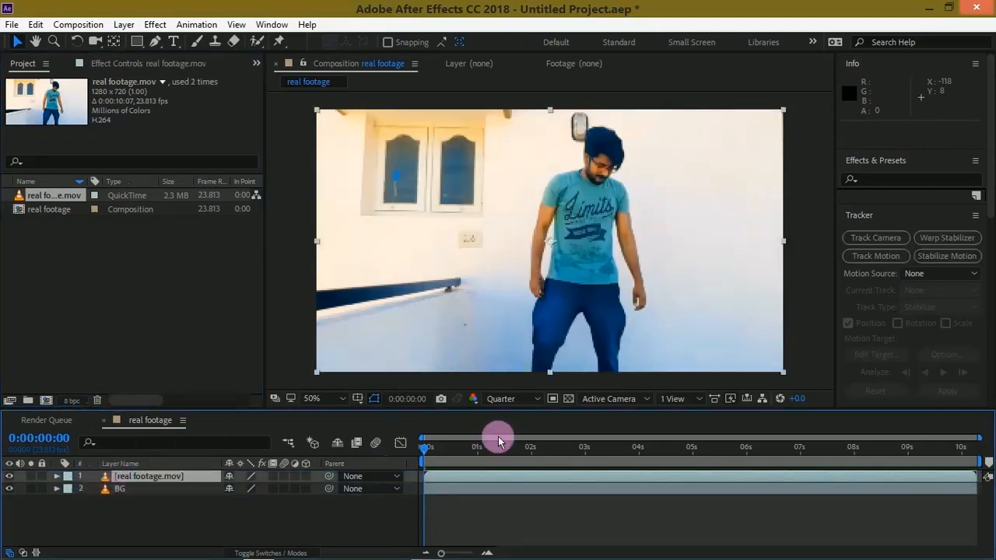
Split the top footage layer at 0:00:00:23 where the subject grabs his waist
left_click_drag(498, 446, 476, 445)
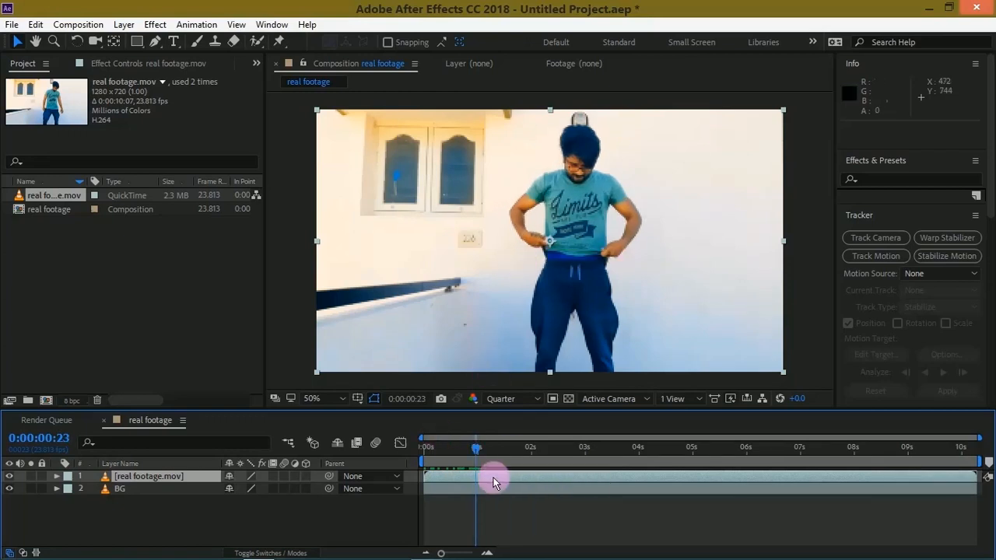
key("ctrl+shift+d")
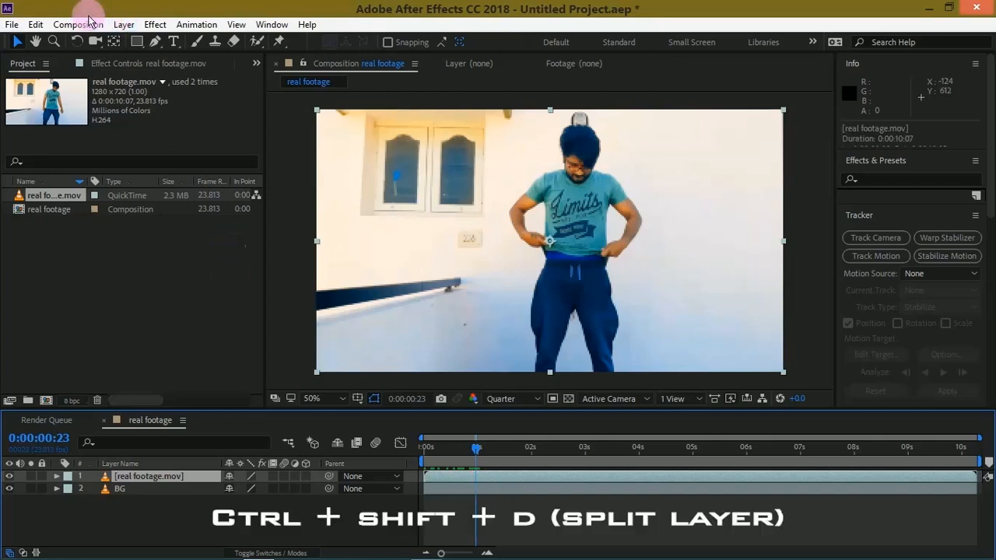
left_click(35, 25)
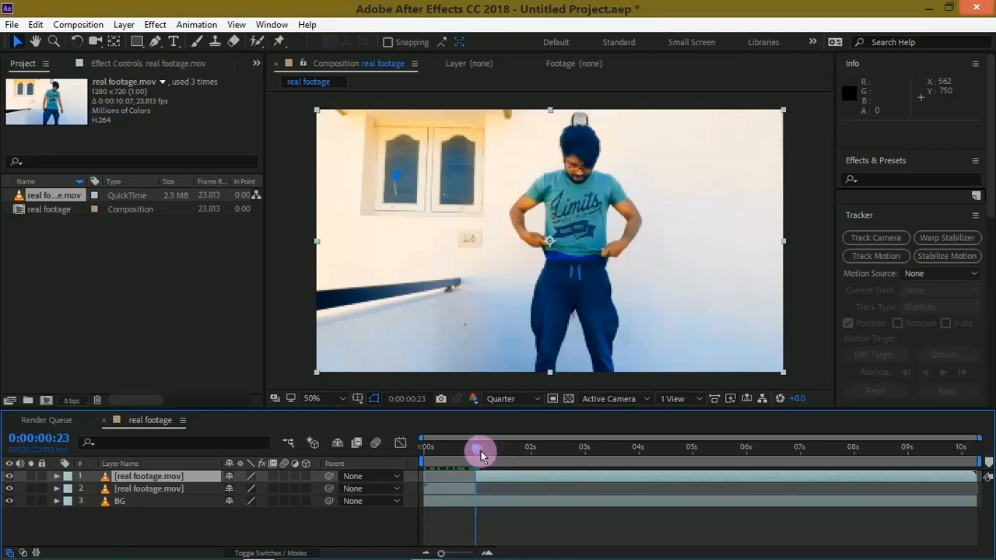
Split the layer again at 0:00:05:07 via Edit > Split Layer where the waist action ends
left_click_drag(479, 451, 560, 451)
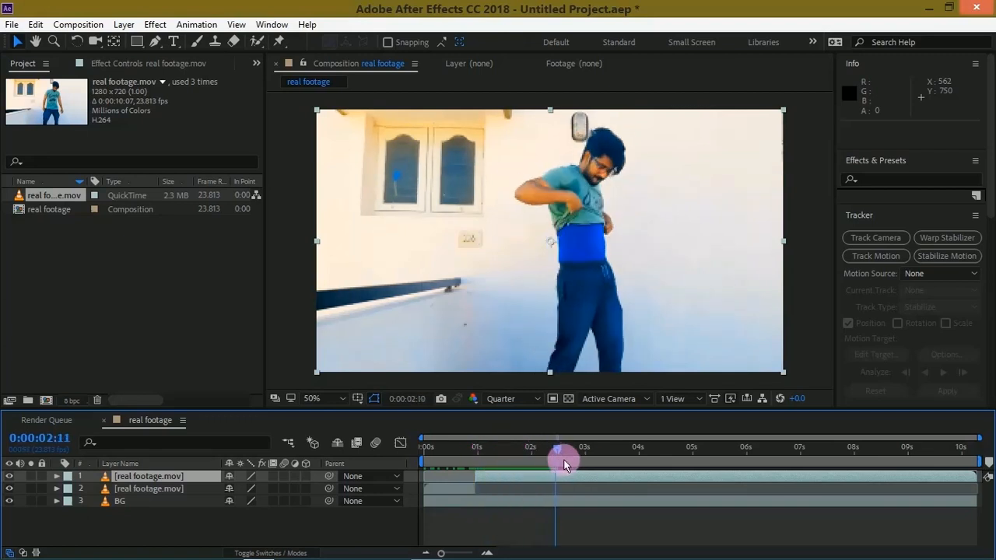
left_click_drag(562, 459, 710, 459)
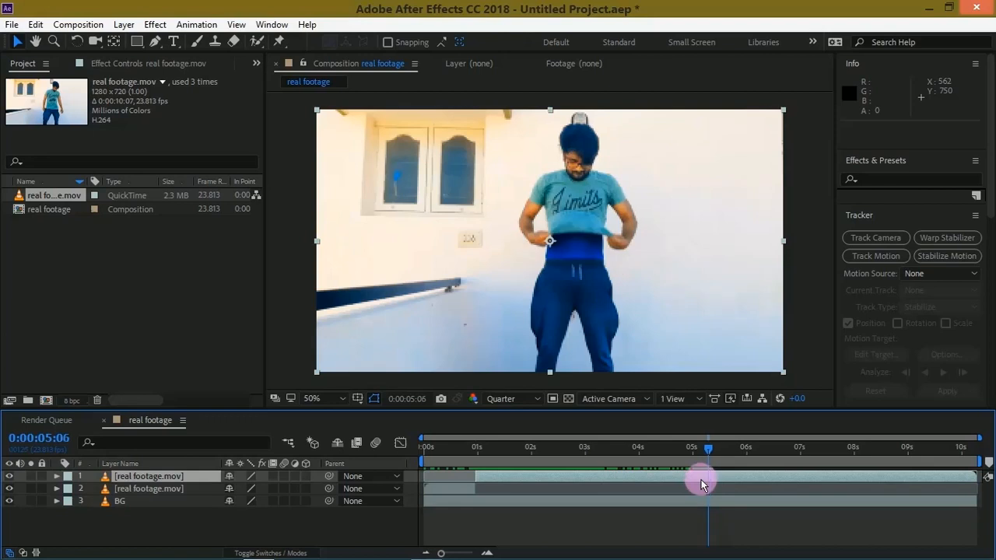
left_click_drag(700, 479, 735, 479)
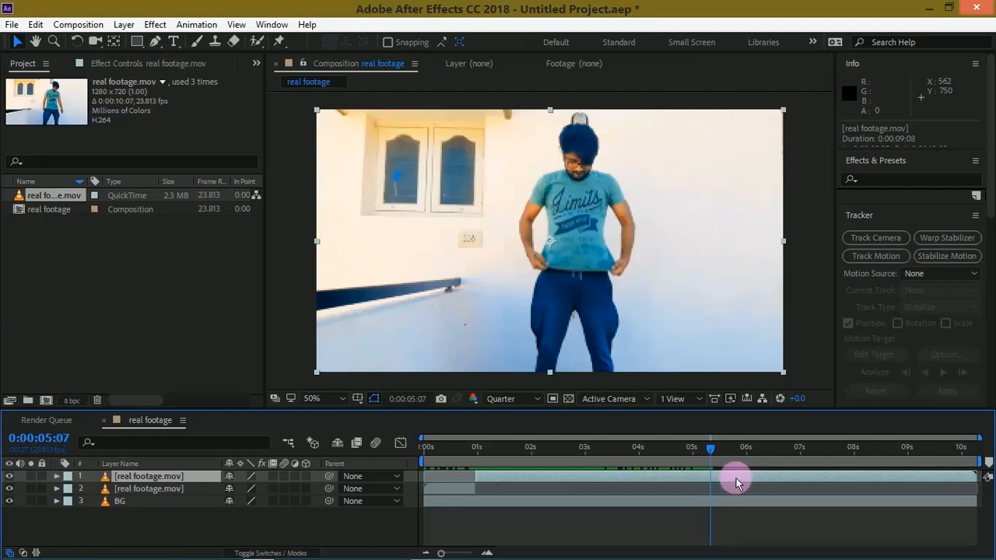
left_click(12, 25)
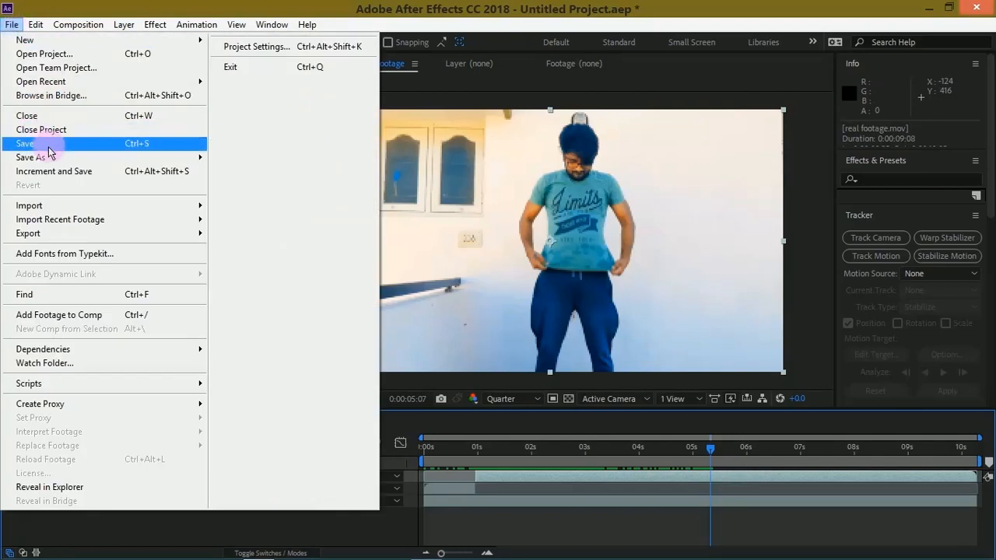
left_click(34, 25)
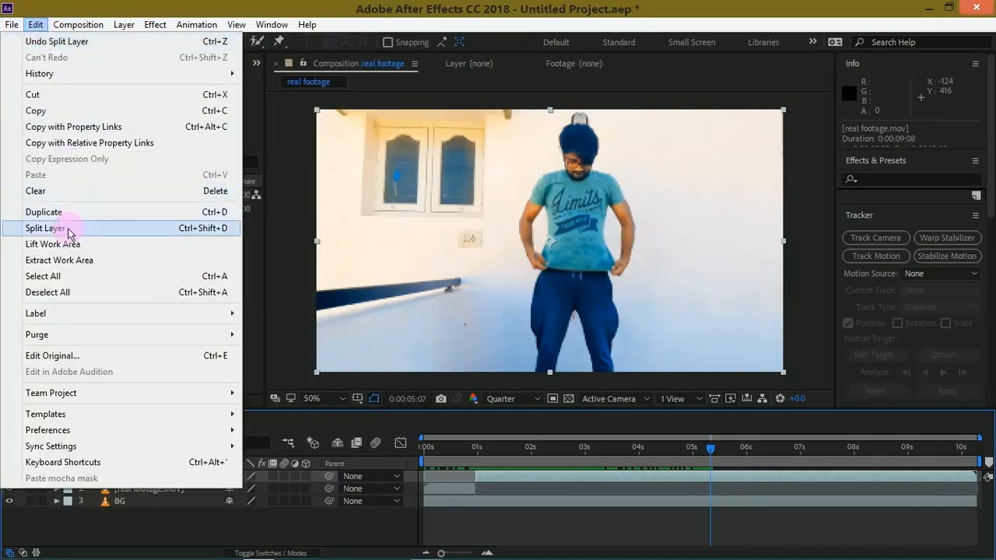
left_click(47, 227)
type("m")
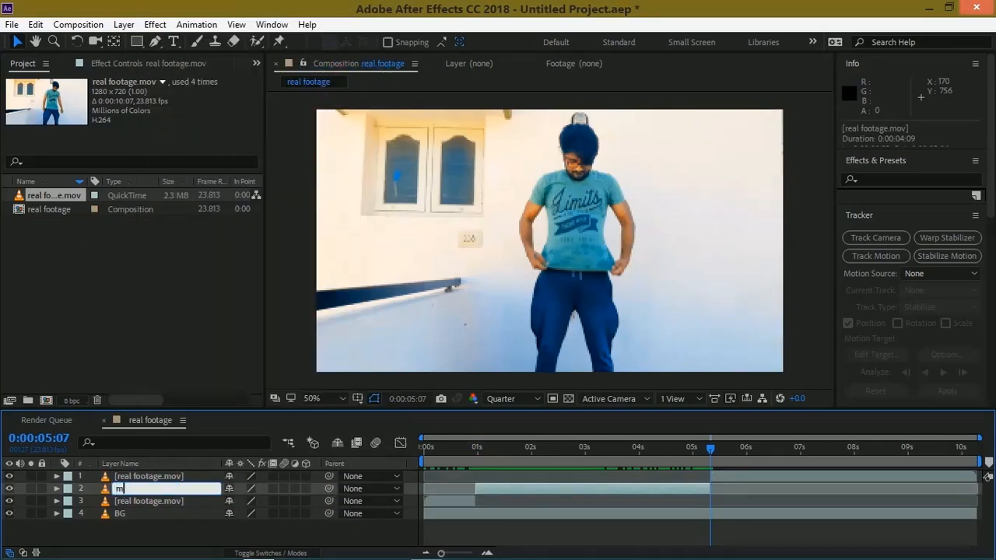
Rename the middle split layer 'masking' and return the playhead to its start
type("asking")
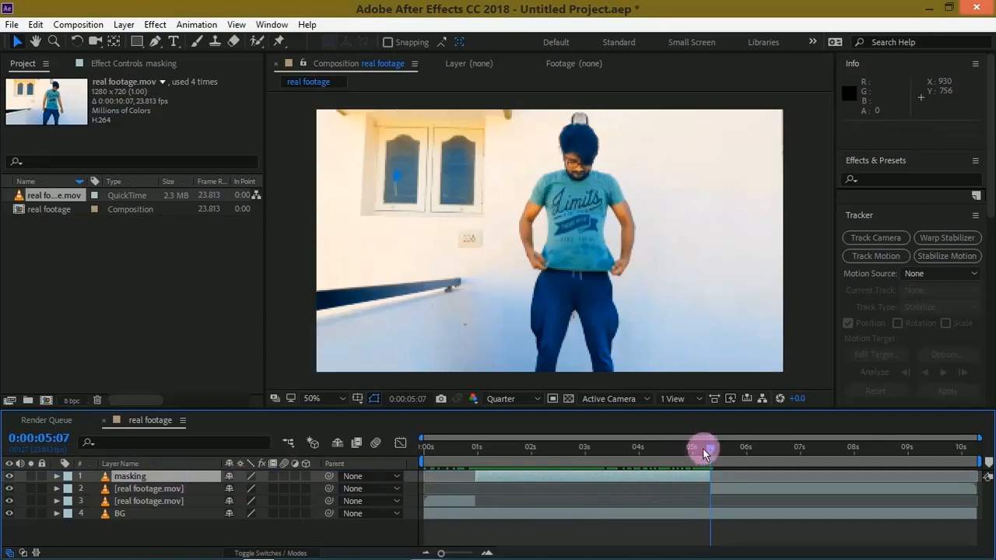
left_click_drag(703, 451, 476, 451)
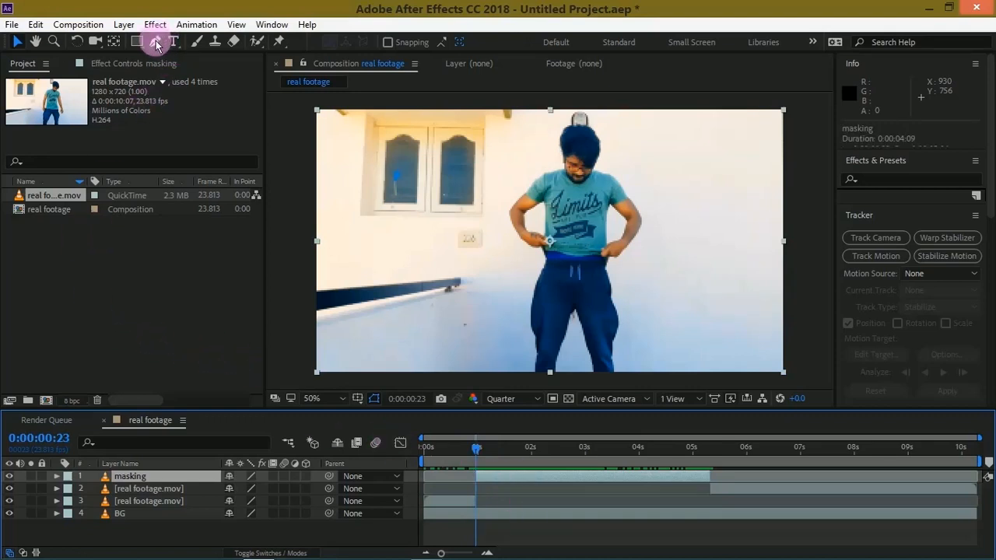
With the Pen tool at Full resolution, outline a closed mask around the blue waistband
left_click(174, 42)
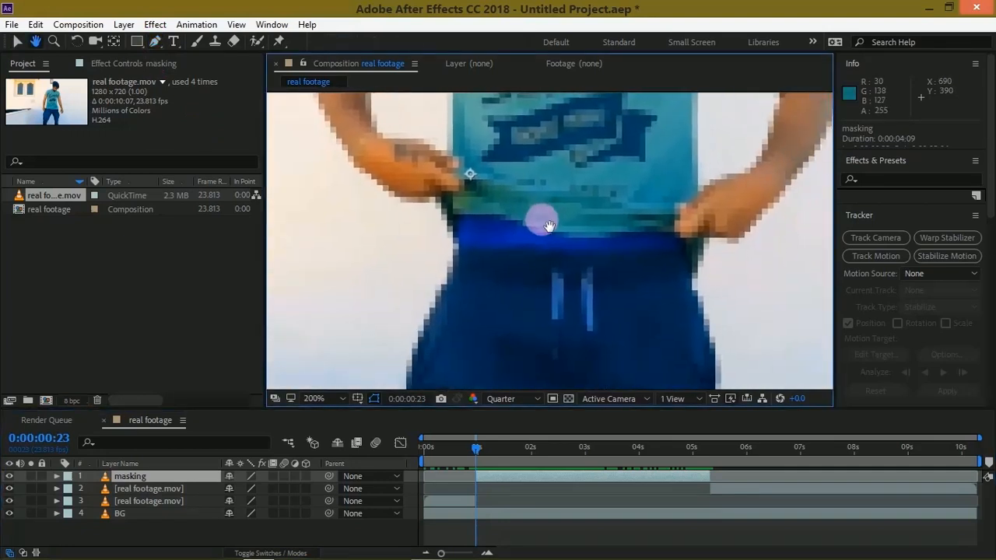
left_click(511, 398)
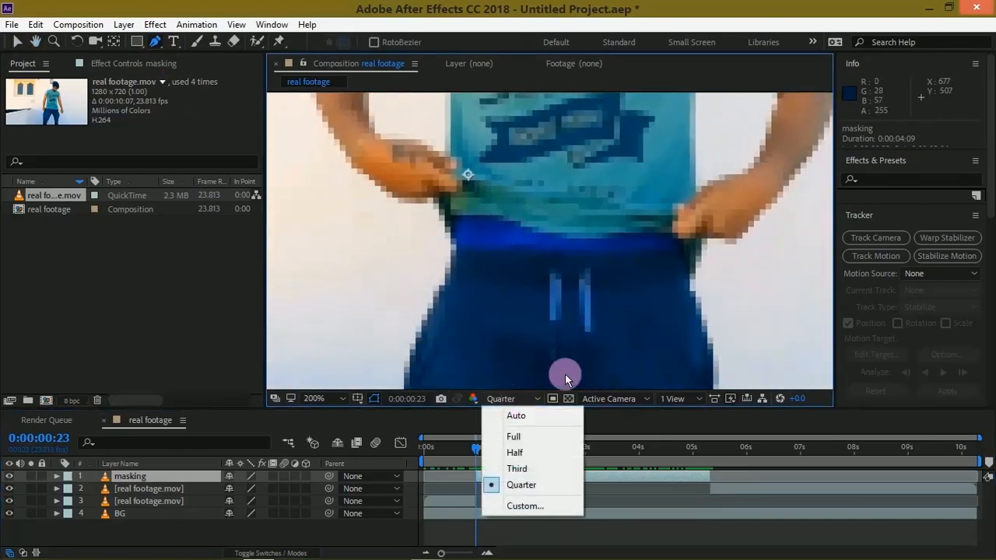
left_click(514, 436)
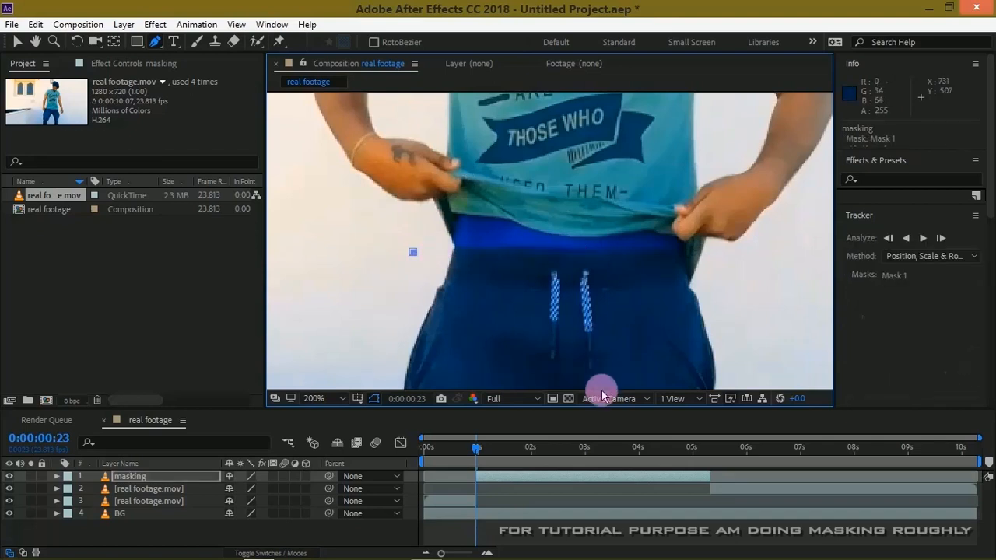
left_click(129, 476)
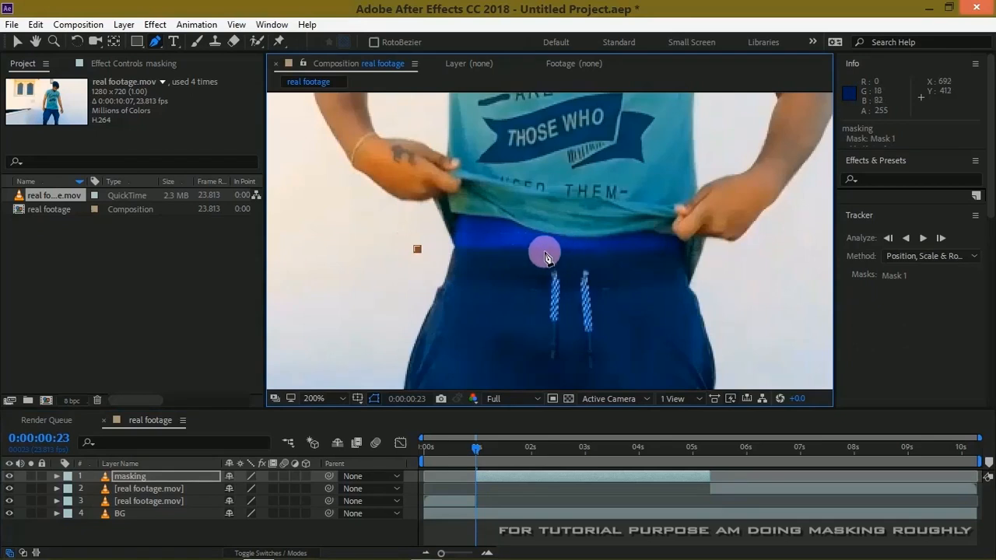
left_click_drag(545, 257, 688, 252)
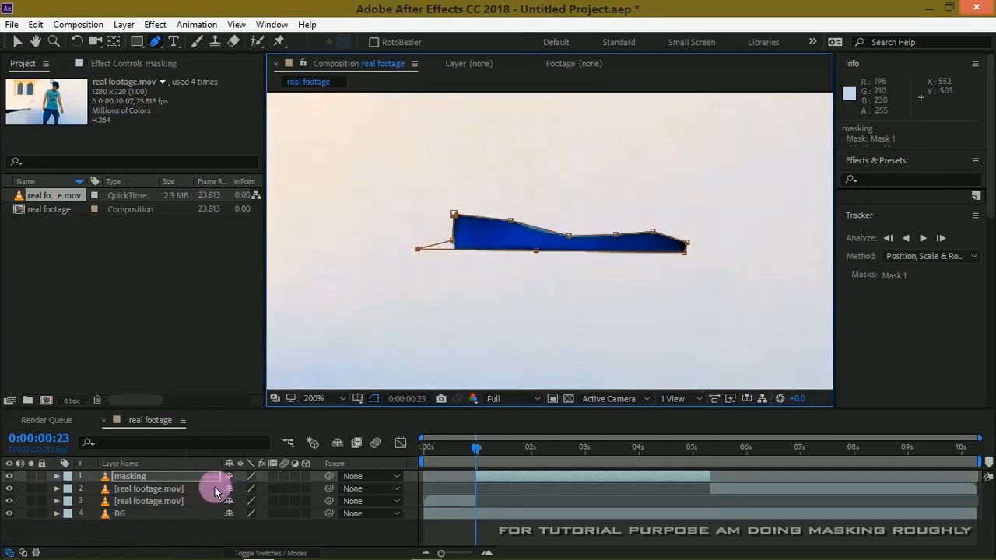
Invert the mask, keyframe Mask Path, and reshape its edge along the shirt hem at one second
left_click(56, 476)
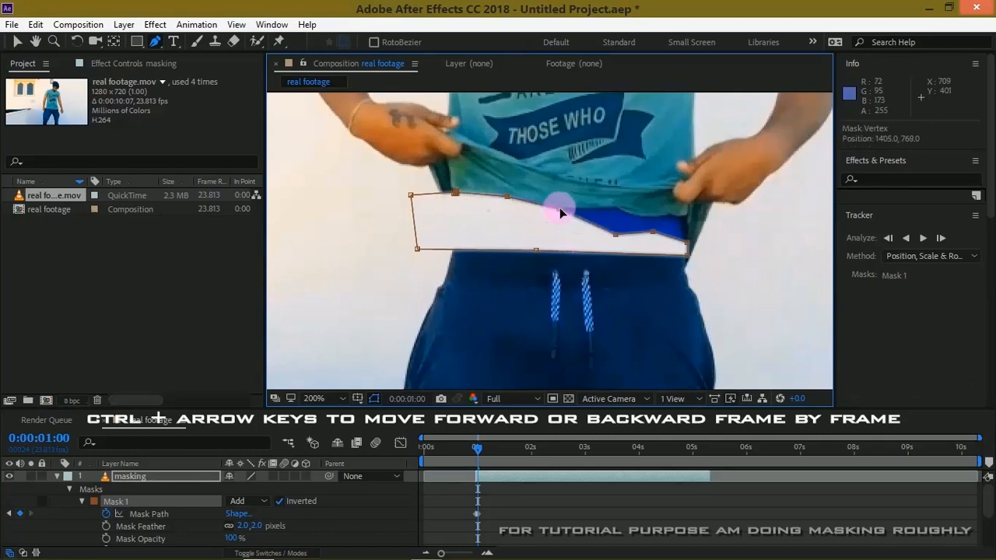
left_click_drag(561, 212, 651, 236)
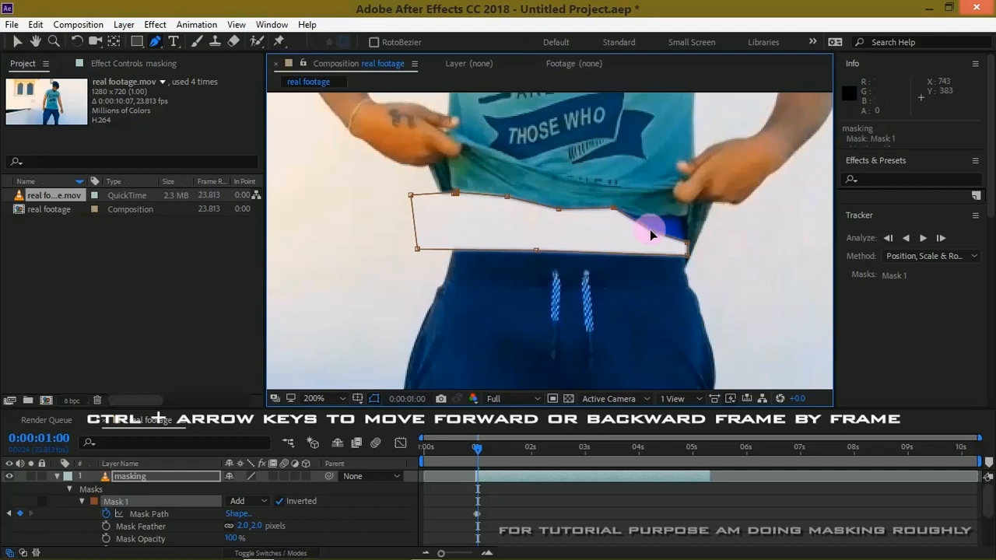